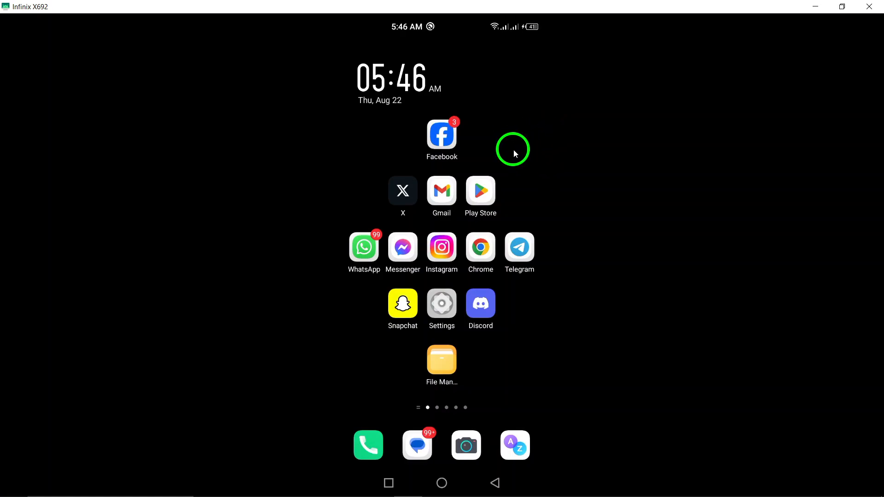
{"action": "mouse_move", "coordinate": [556, 131]}
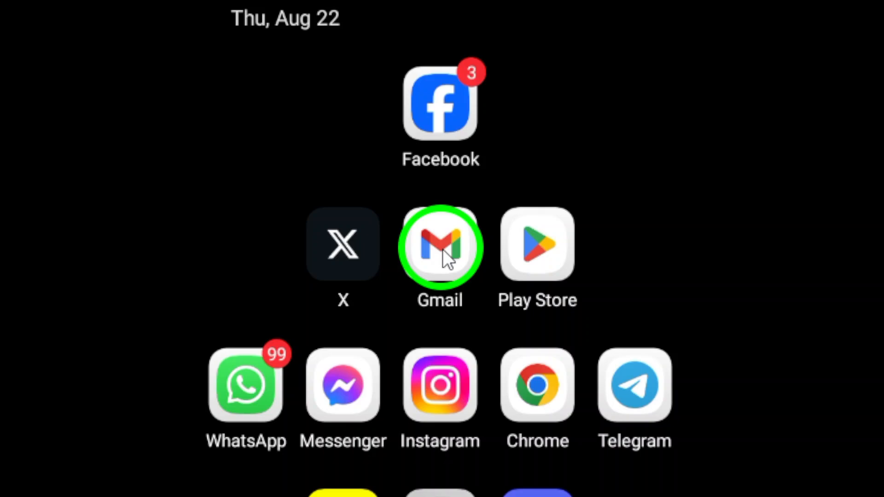
Launch Gmail and scroll its navigation drawer down to the Settings entry
{"action": "left_click", "coordinate": [440, 245]}
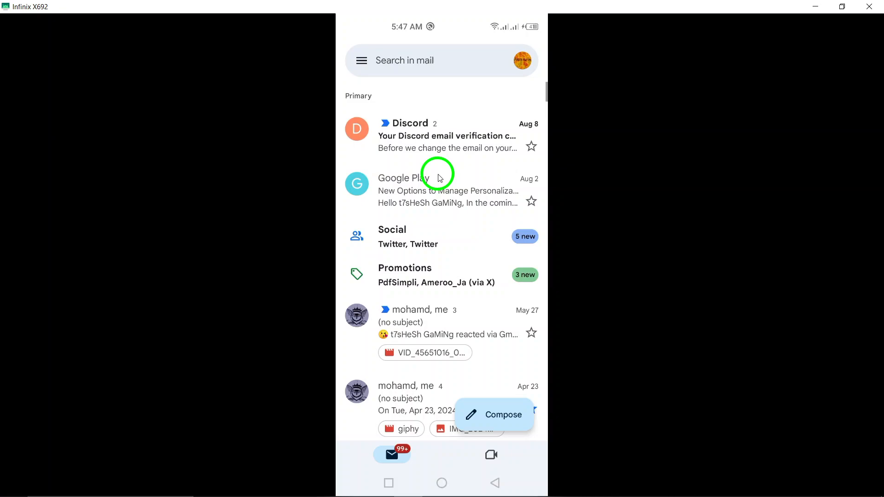
{"action": "mouse_move", "coordinate": [361, 60]}
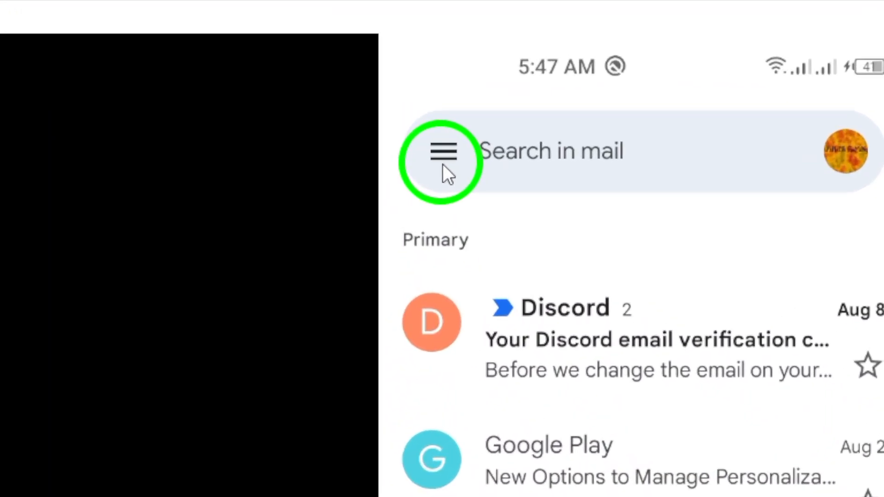
{"action": "left_click", "coordinate": [443, 150]}
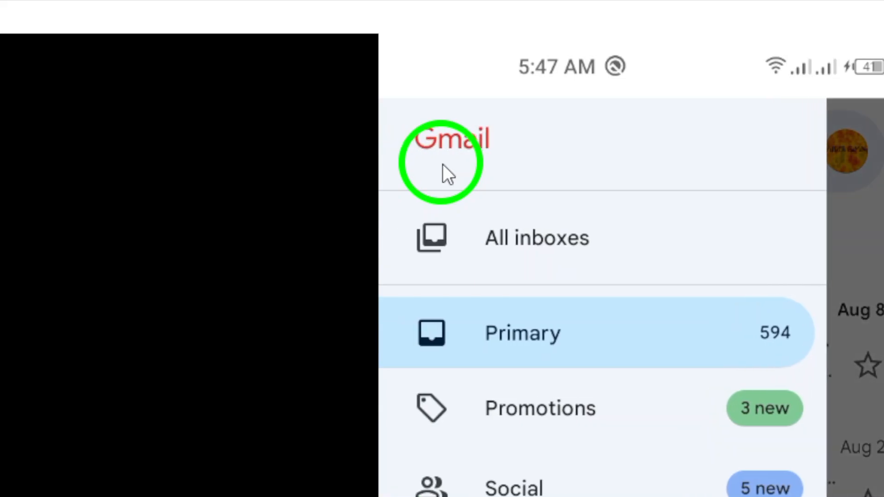
{"action": "scroll", "scroll_direction": "down", "scroll_amount": 3}
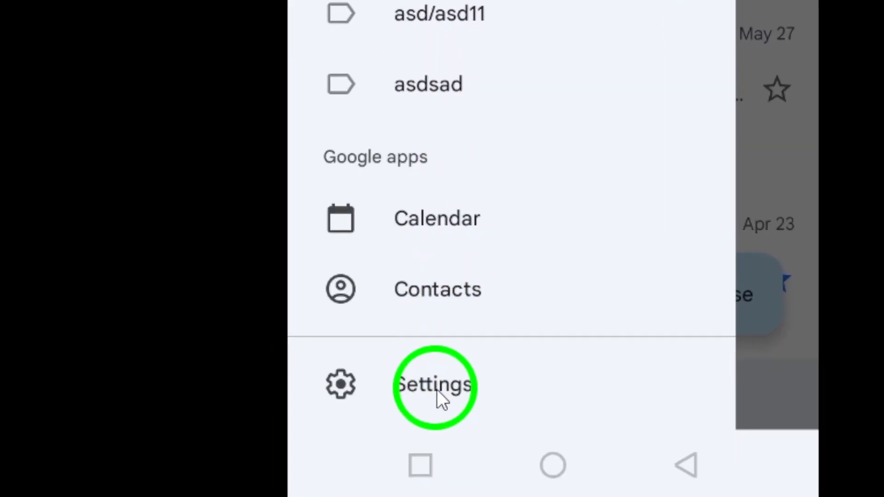
Enter Gmail's Settings screen listing general settings and the linked accounts
{"action": "left_click", "coordinate": [435, 385]}
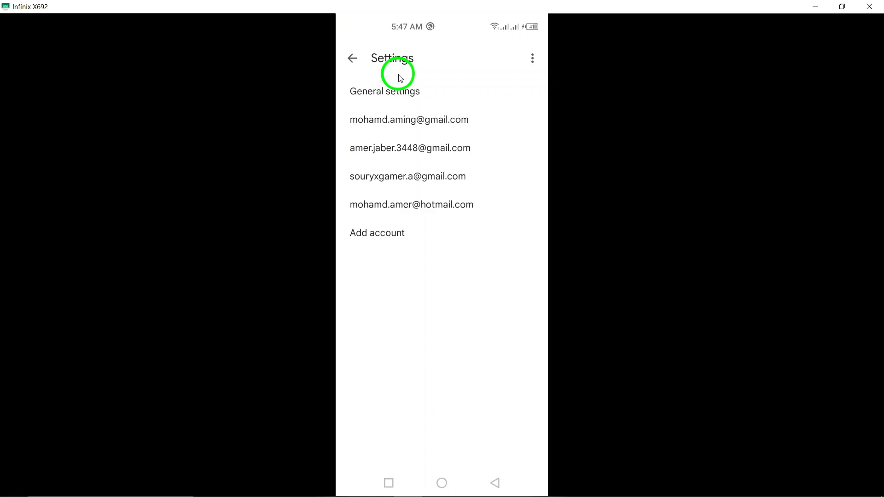
{"action": "mouse_move", "coordinate": [352, 101]}
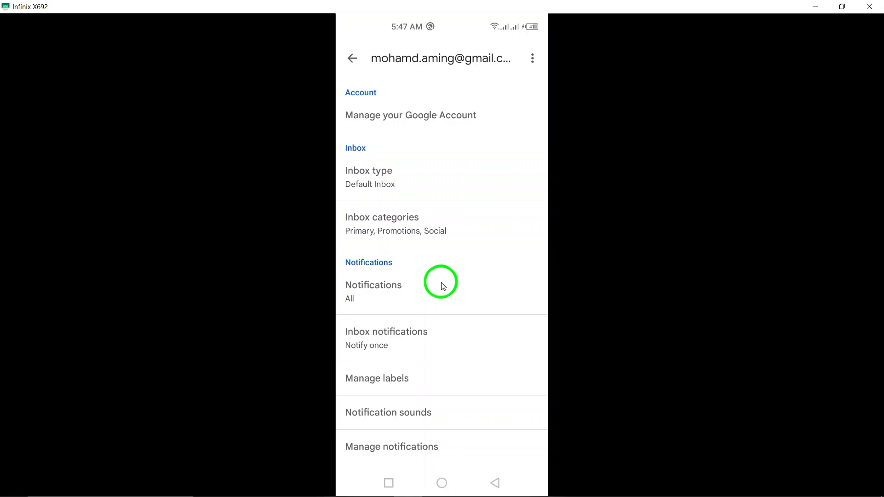
Scroll the account settings down to Data usage showing Sync Gmail enabled
{"action": "scroll", "scroll_direction": "down", "scroll_amount": 3}
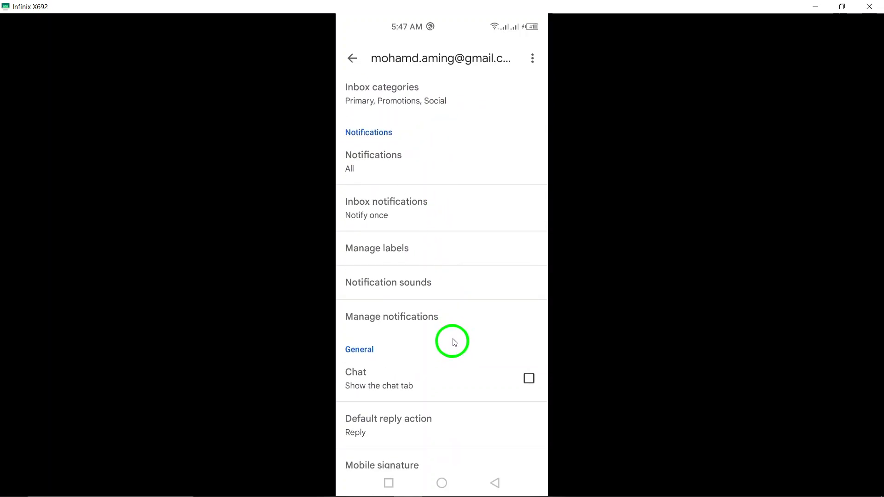
{"action": "scroll", "scroll_direction": "down", "scroll_amount": 3}
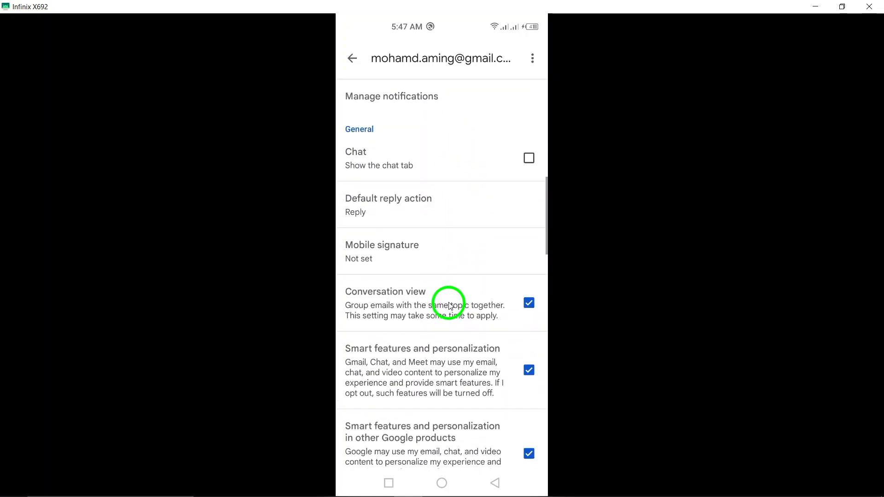
{"action": "scroll", "scroll_direction": "down", "scroll_amount": 3}
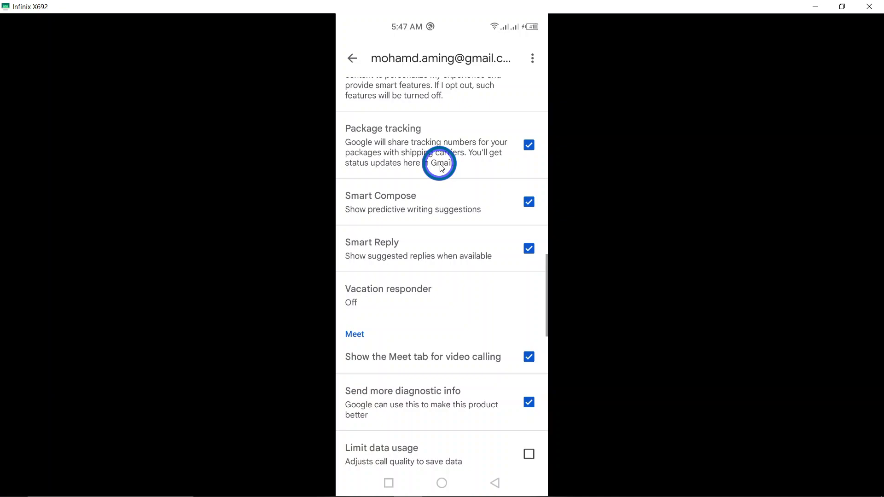
{"action": "scroll", "scroll_direction": "down", "scroll_amount": 3}
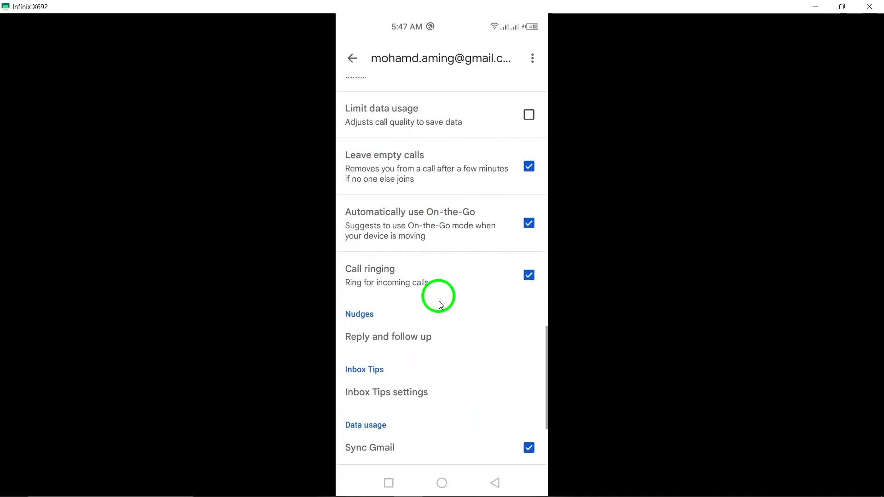
{"action": "scroll", "scroll_direction": "down", "scroll_amount": 3}
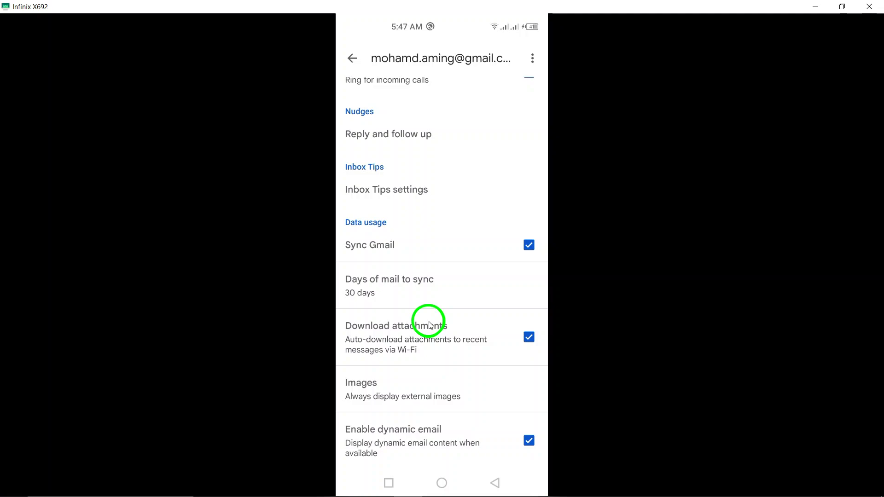
{"action": "mouse_move", "coordinate": [465, 305]}
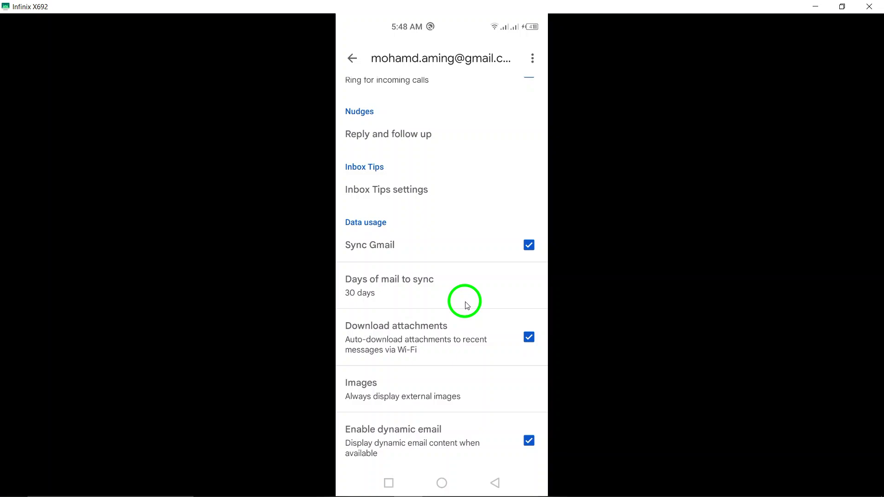